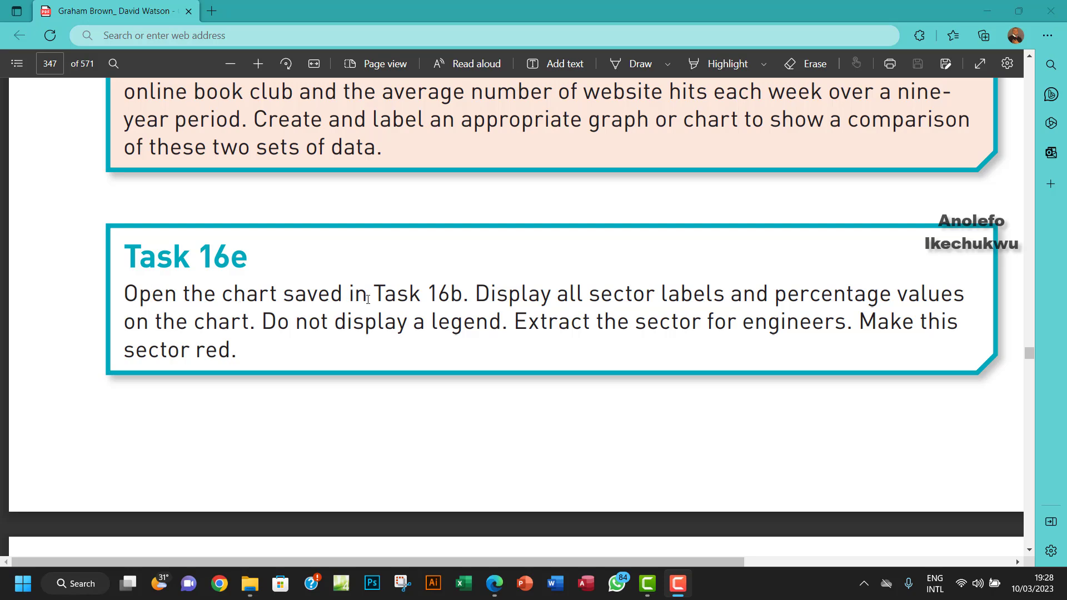
Read the Task 16e instruction about displaying sector labels in the PDF.
double_click(447, 295)
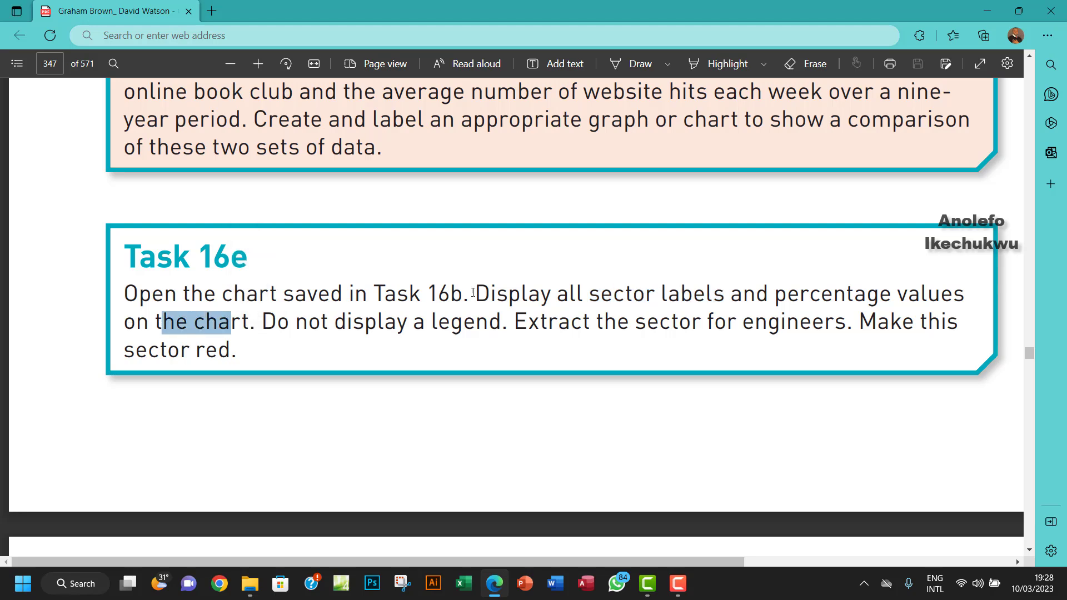
drag(473, 294, 250, 321)
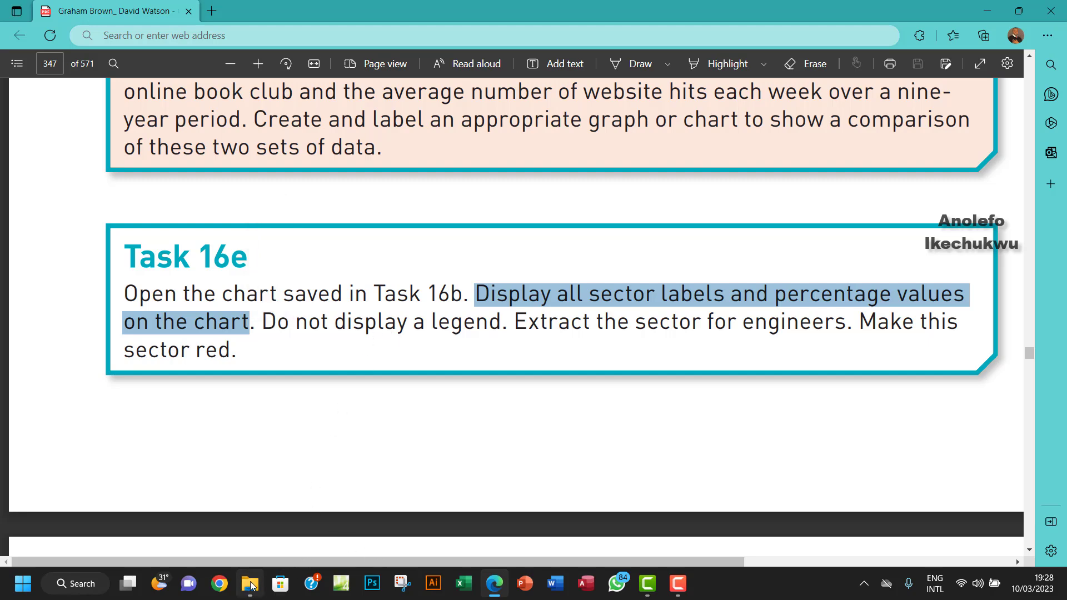
Open the task 16b workbook from the Chapter 16 tasks files folder.
click(250, 583)
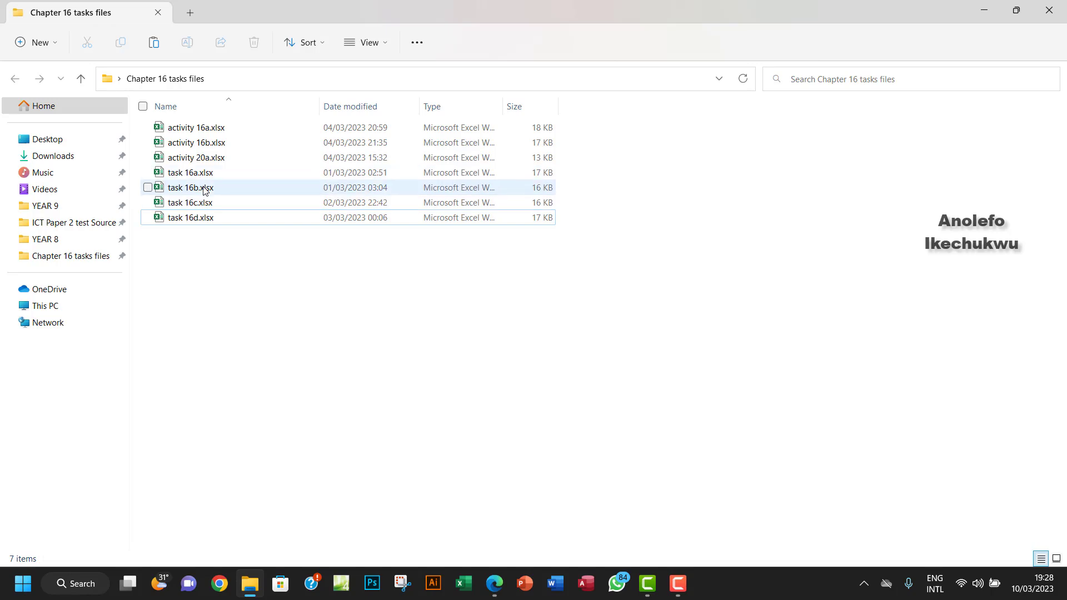
double_click(191, 187)
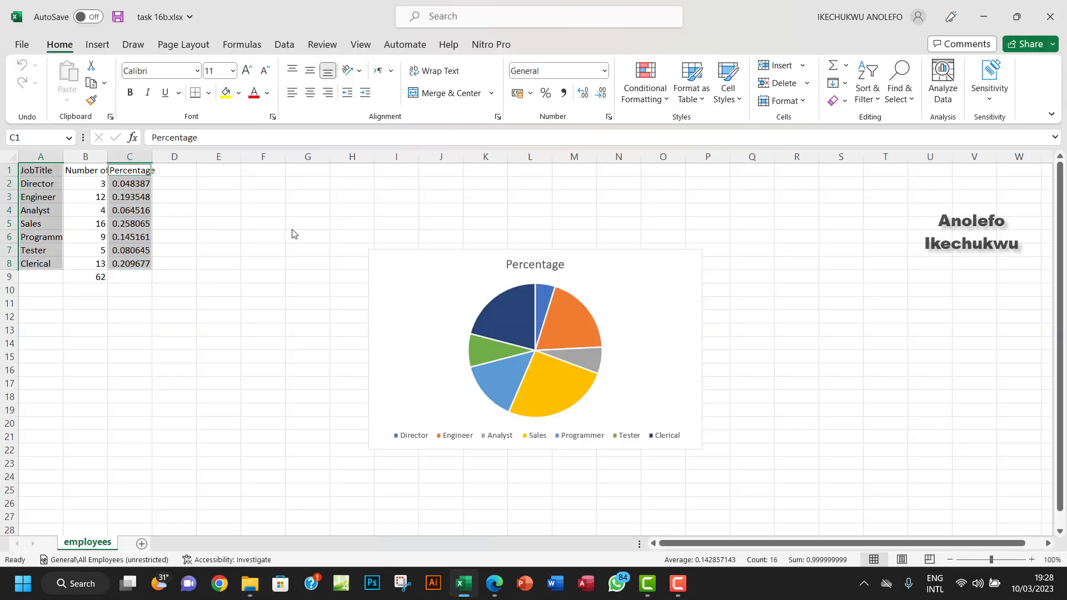
Save the workbook as a copy named task 16e in the same folder.
click(22, 44)
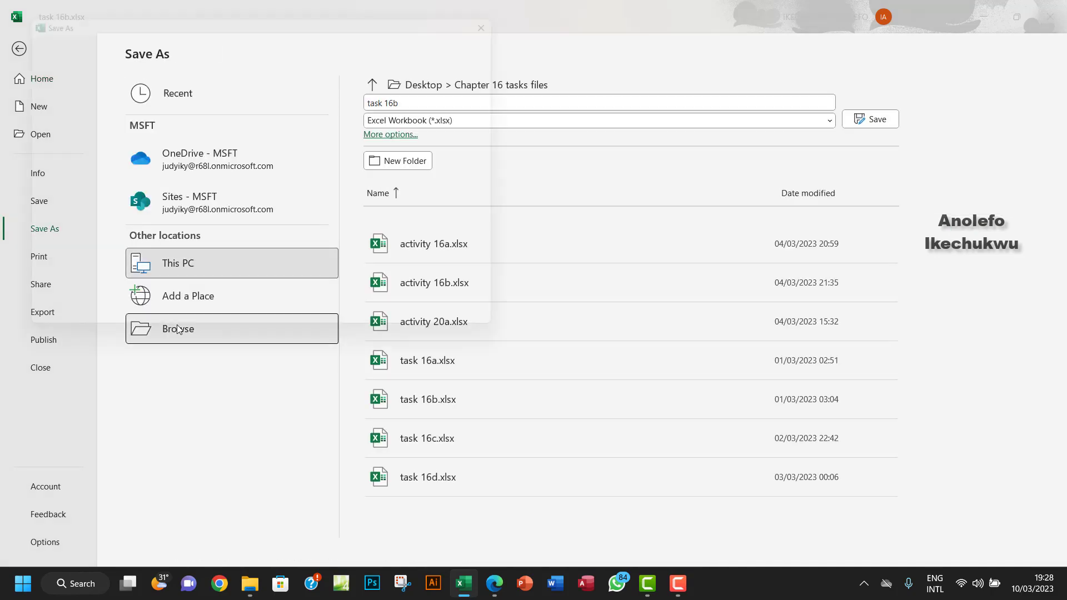
click(178, 329)
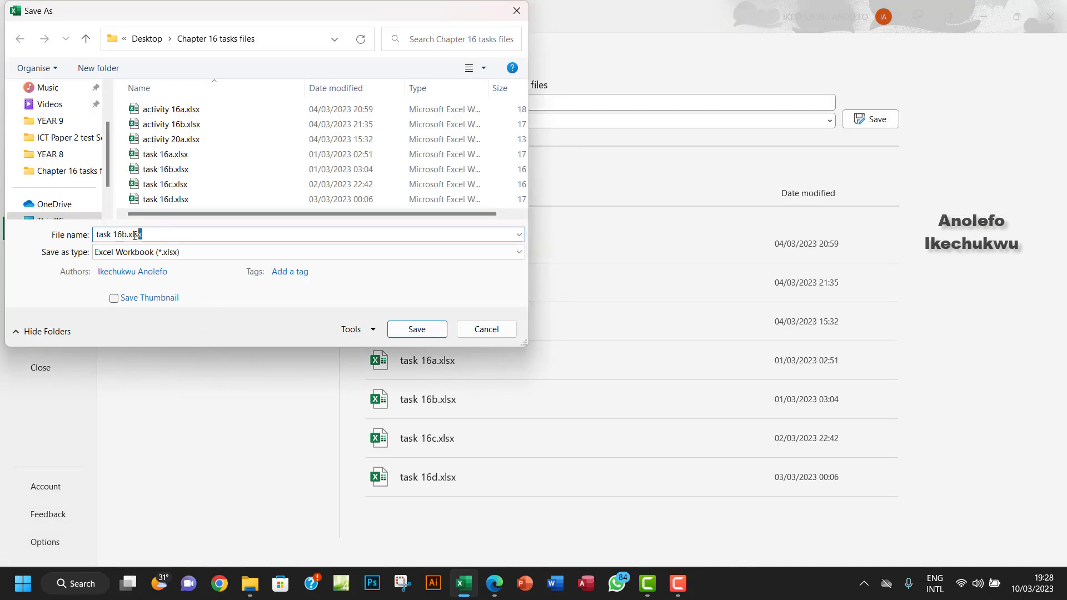
text(task 16e)
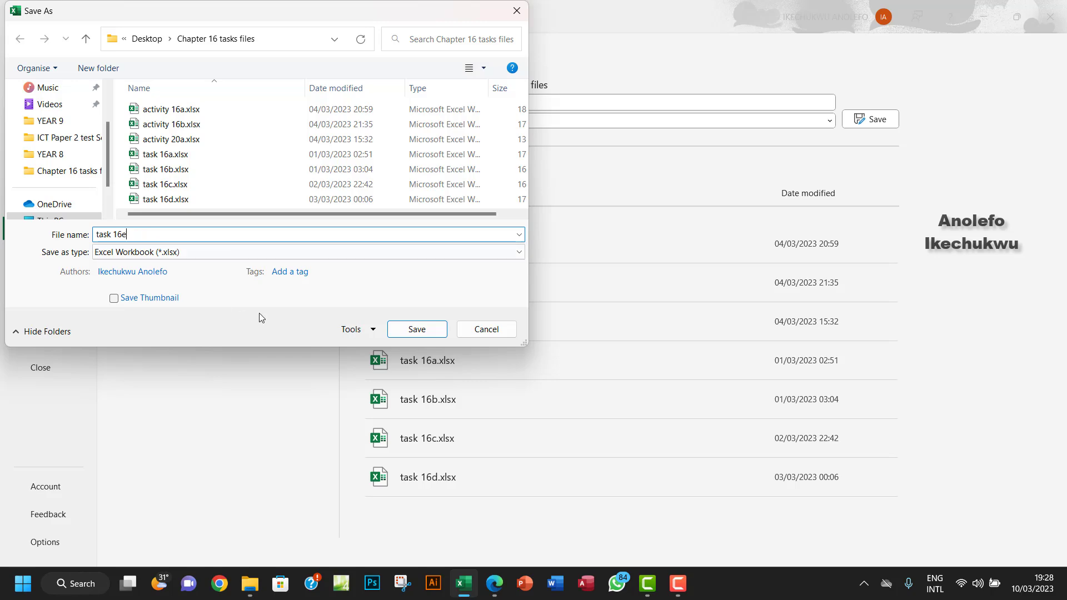
click(417, 329)
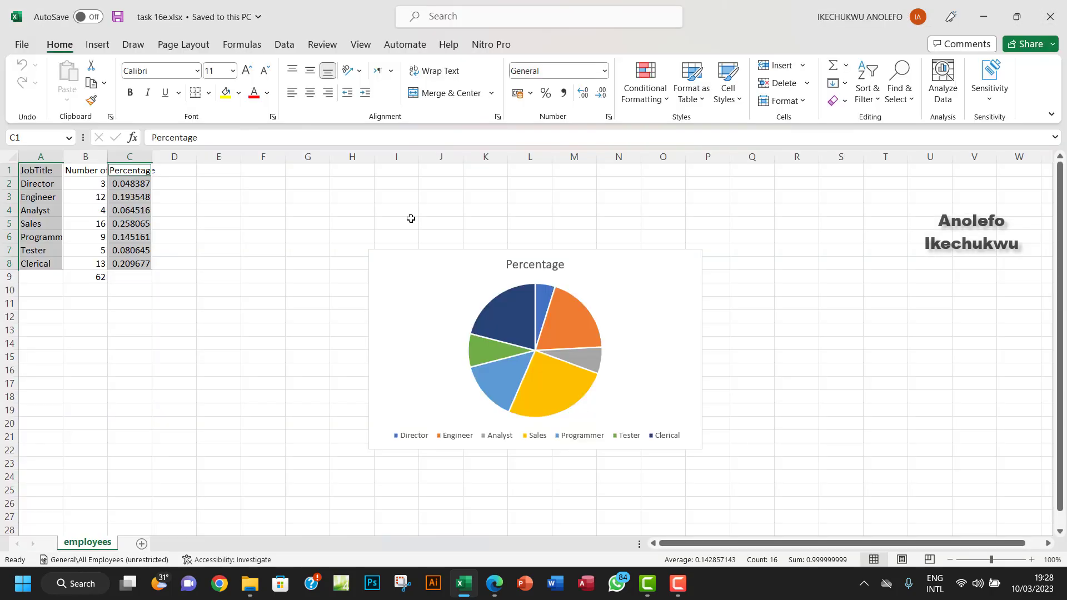
mouse_move(606, 229)
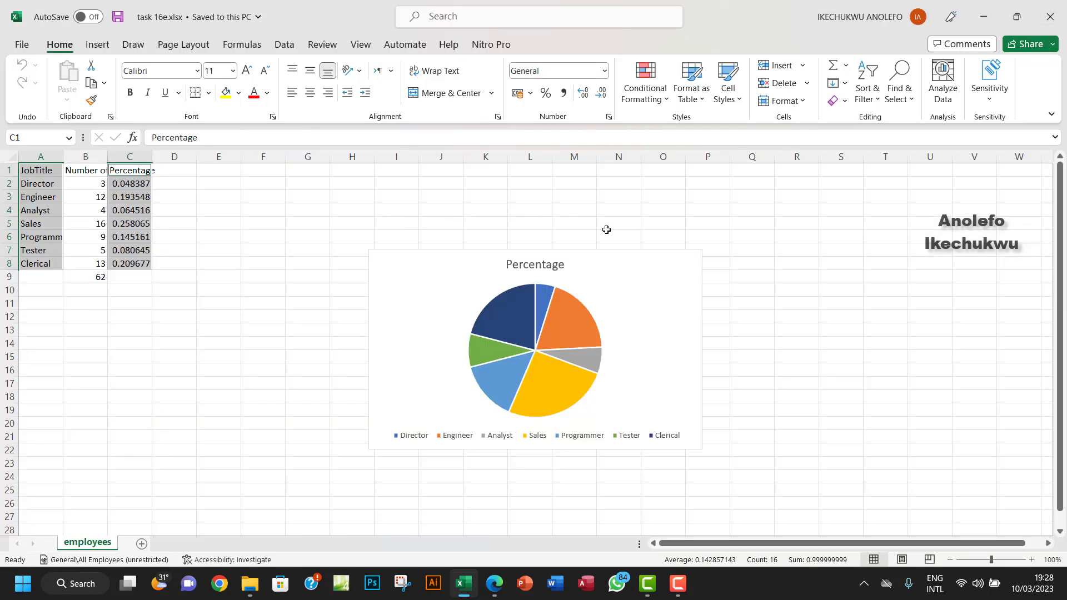
mouse_move(608, 290)
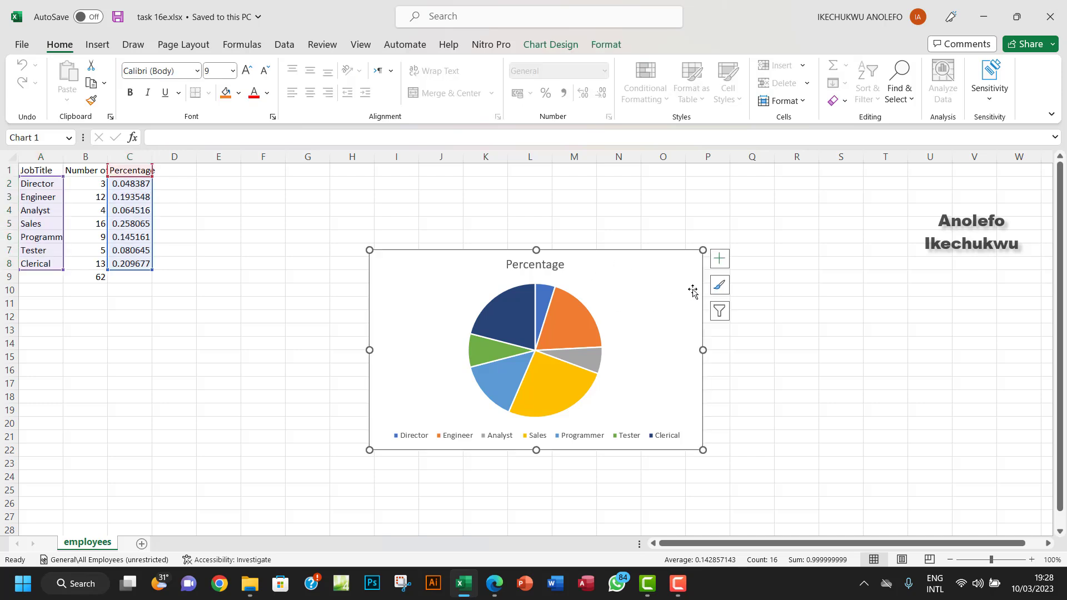
Add data labels to the pie chart and review the label placement choices.
click(720, 258)
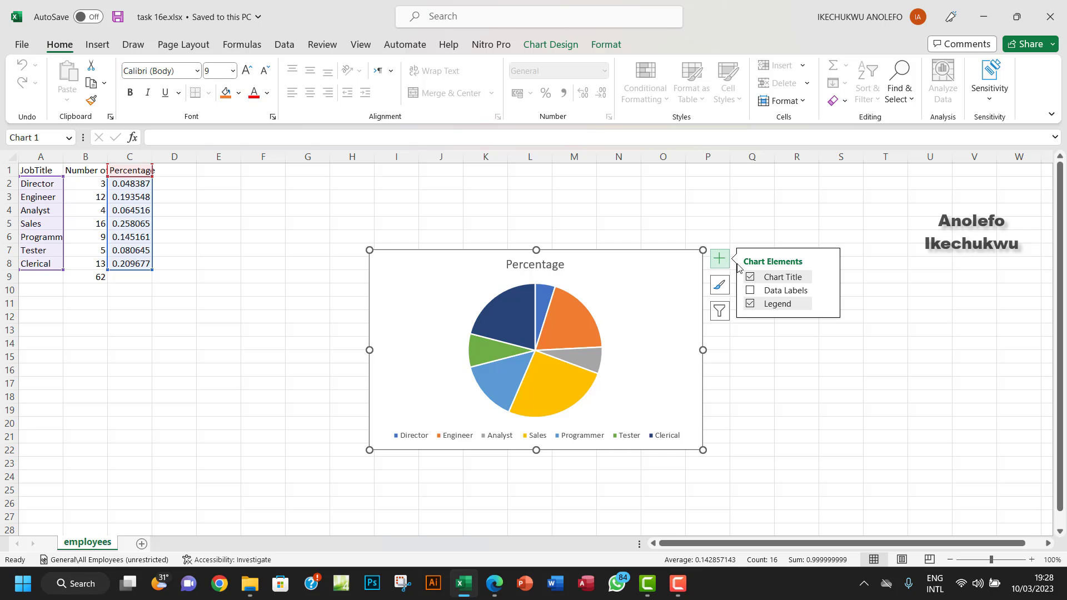
click(750, 290)
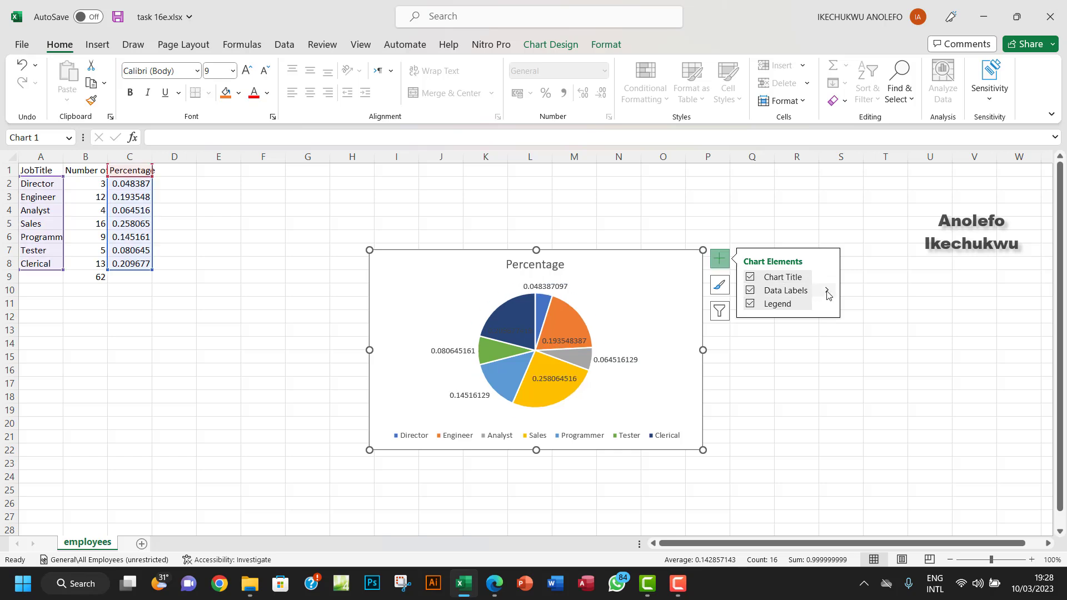
click(828, 291)
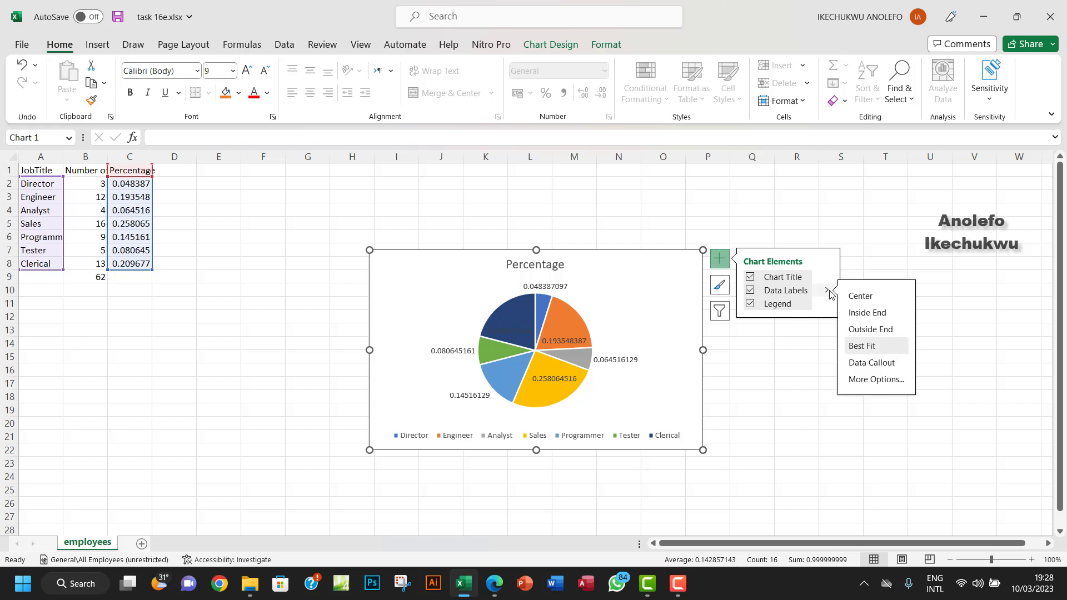
mouse_move(865, 366)
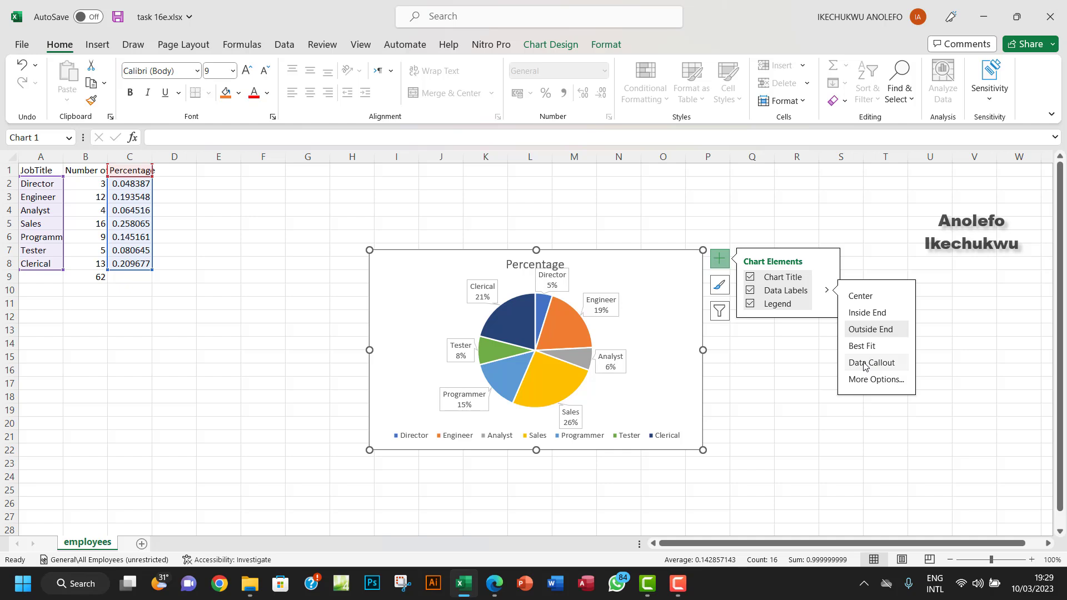
mouse_move(557, 300)
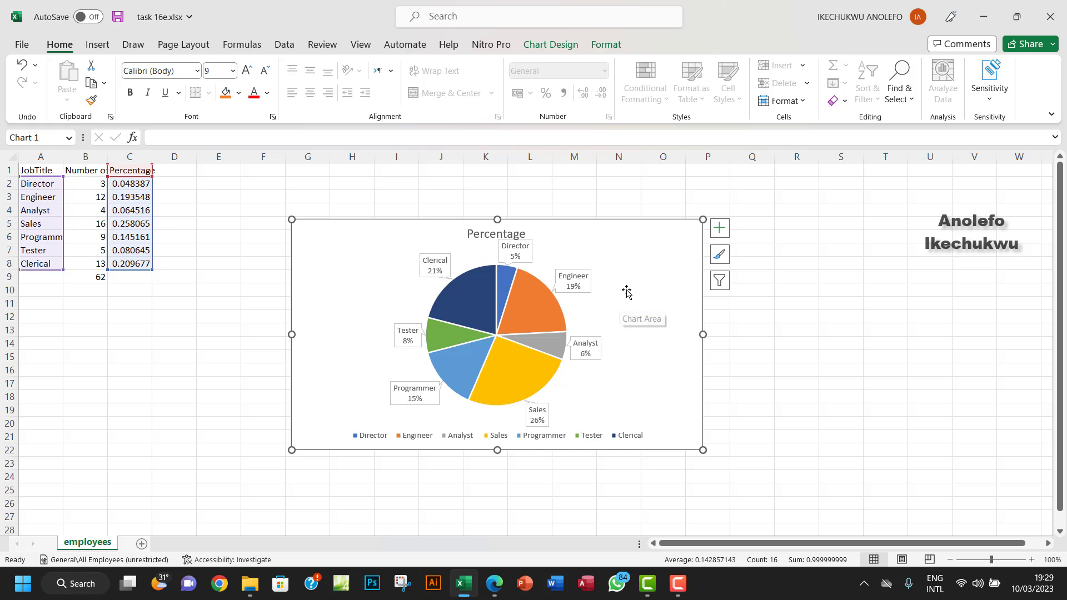
mouse_move(703, 450)
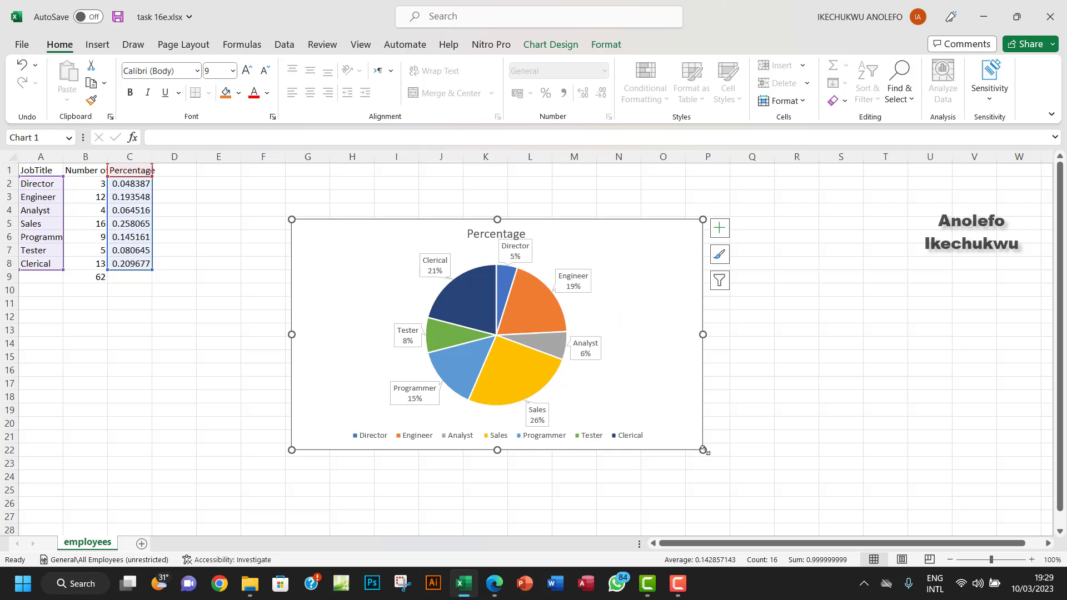
Enlarge the chart slightly, then highlight the no-legend instruction in Edge.
drag(703, 449, 719, 466)
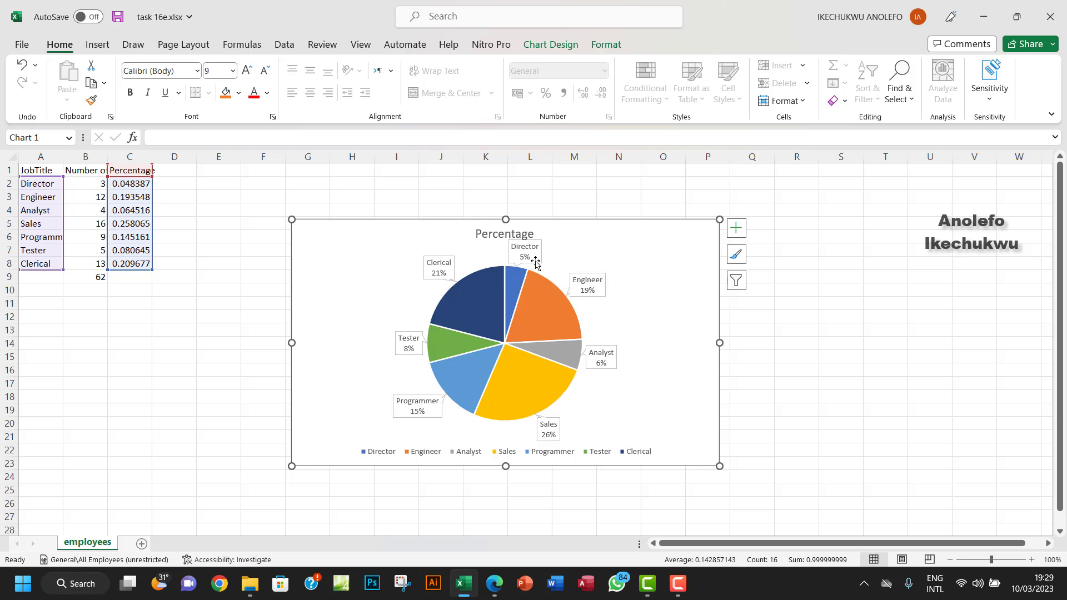
mouse_move(532, 253)
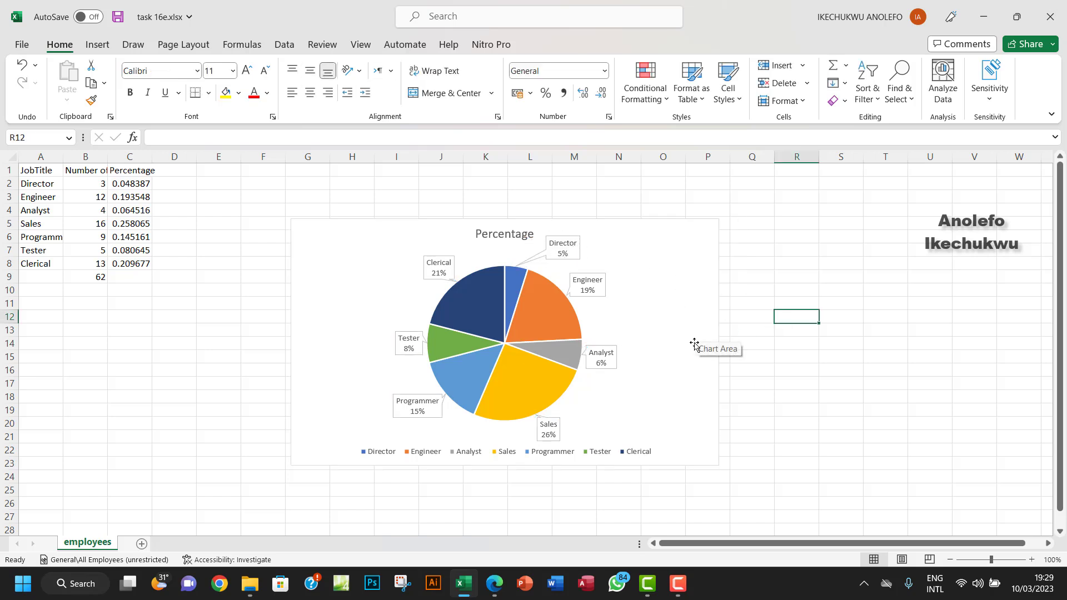
mouse_move(680, 504)
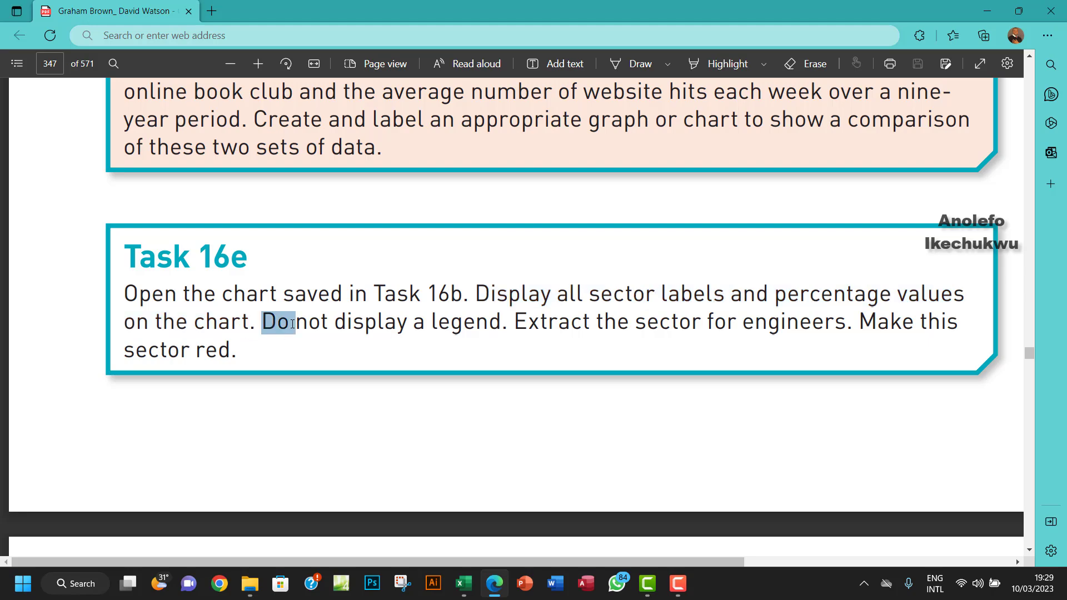
drag(261, 321, 473, 321)
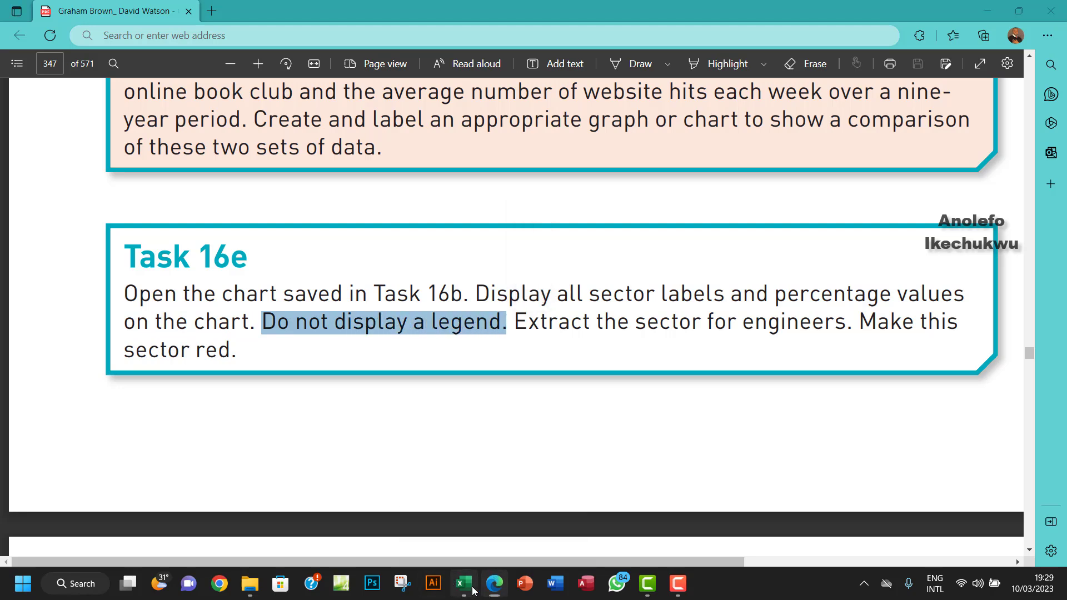
Return to the task 16e workbook and select the pie chart.
click(464, 583)
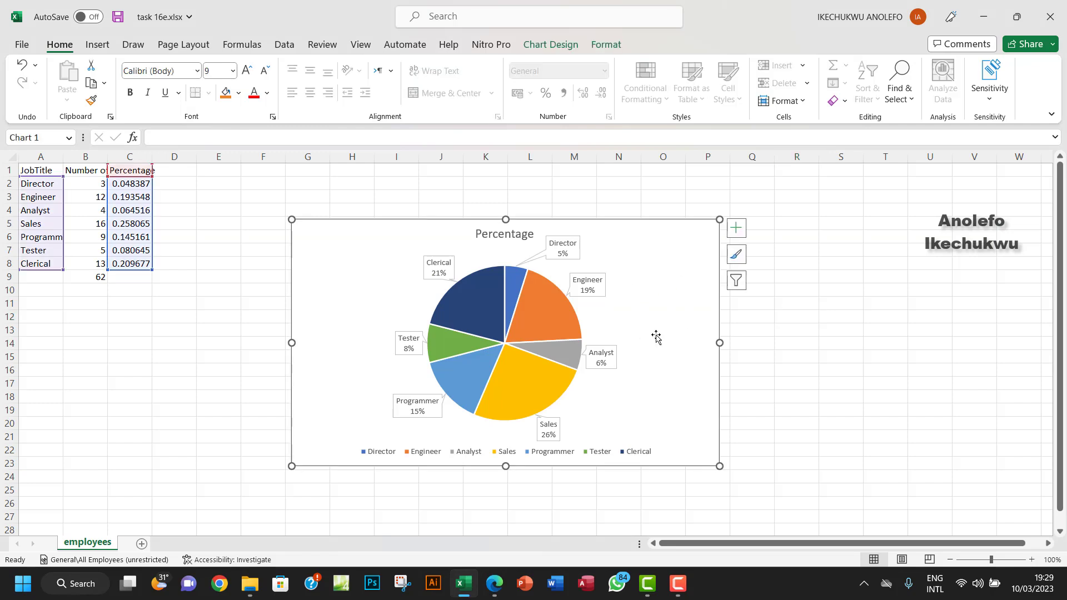
click(736, 228)
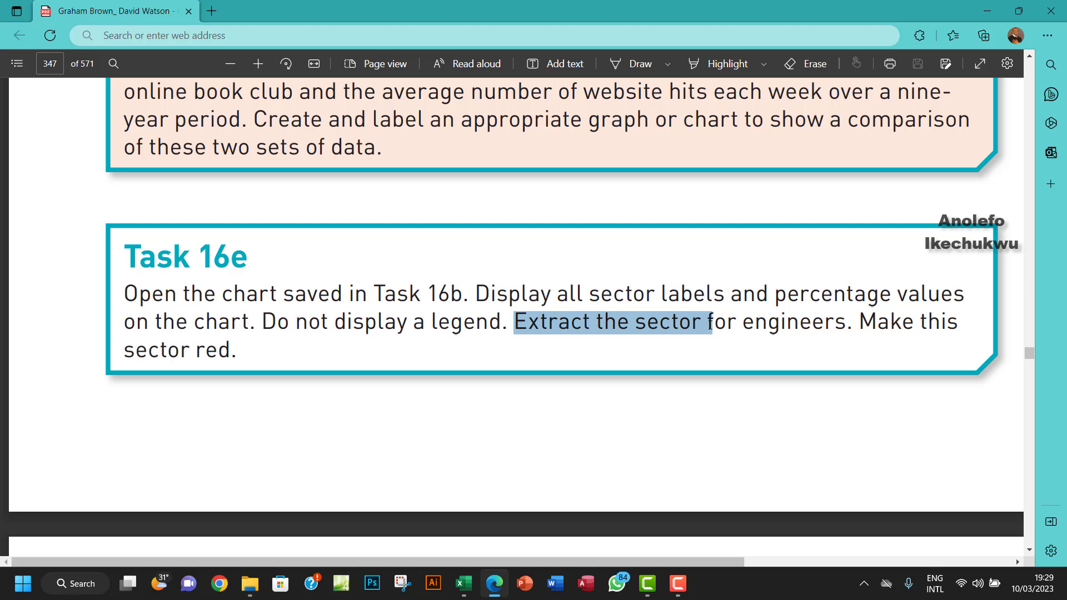
Highlight the instruction to extract the engineers' sector in the PDF.
drag(713, 322, 842, 322)
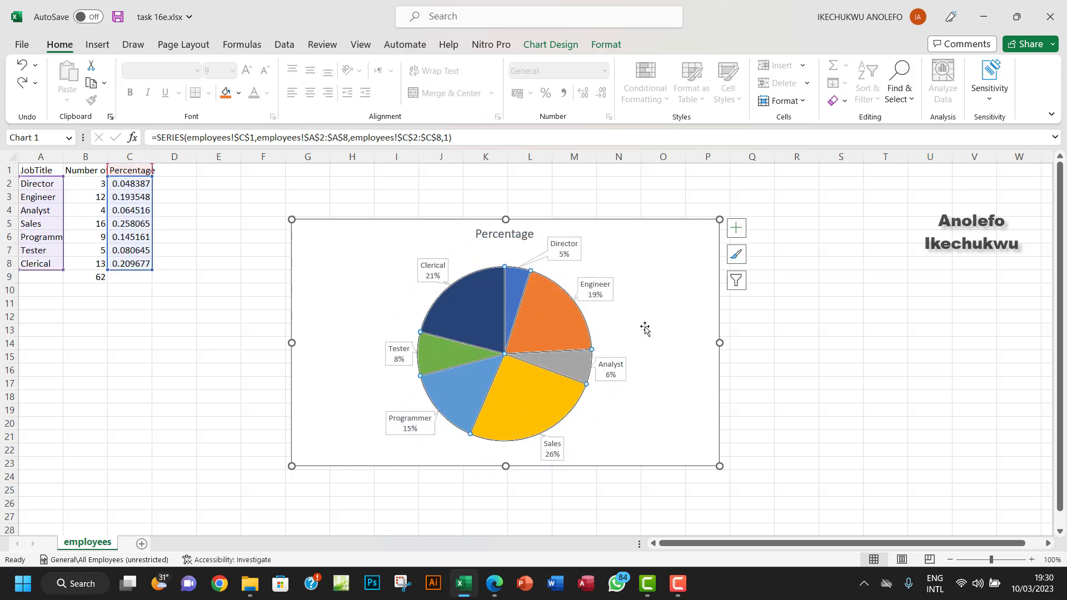
mouse_move(545, 319)
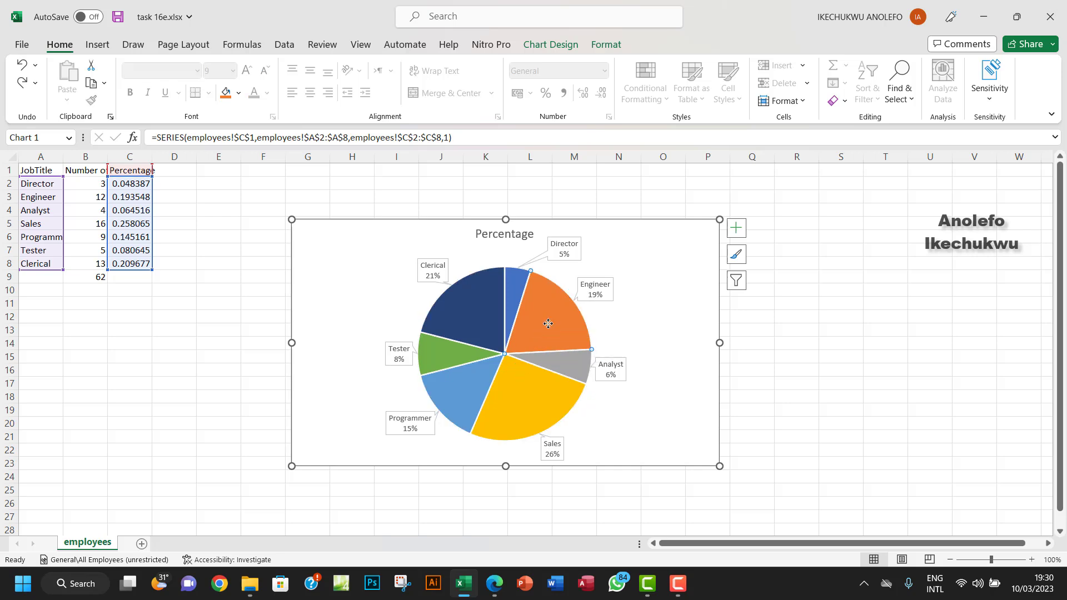
mouse_move(565, 254)
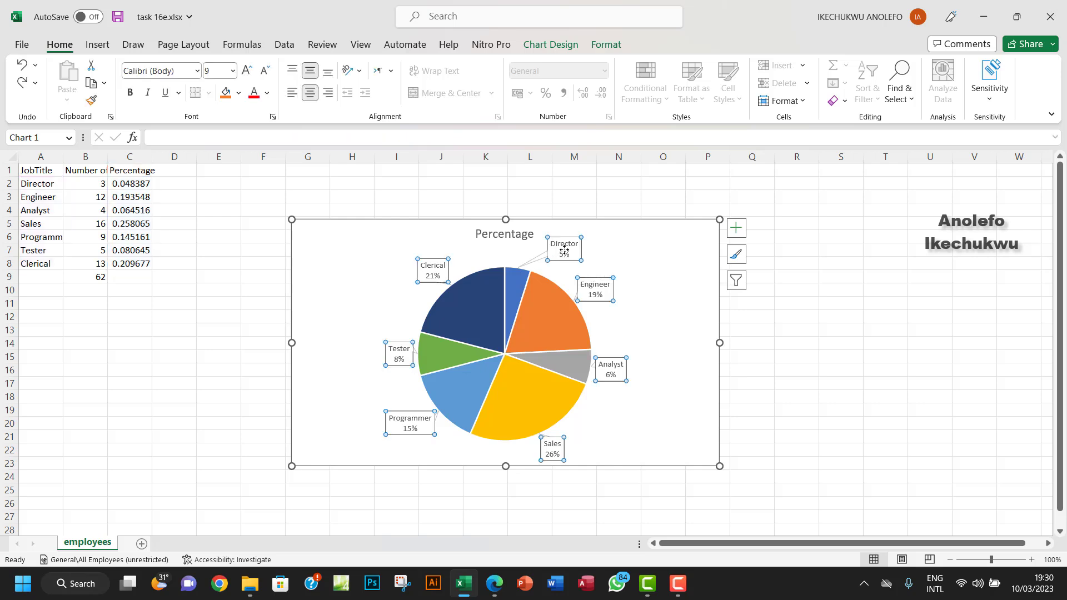
Select only the Engineer slice of the pie so it can be pulled out.
click(564, 248)
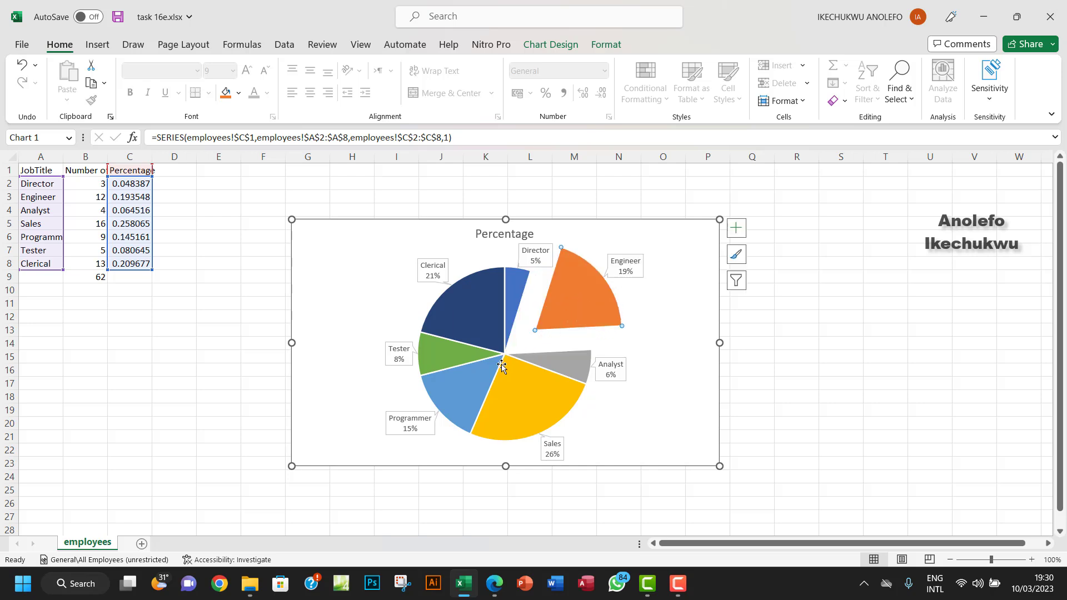
mouse_move(580, 301)
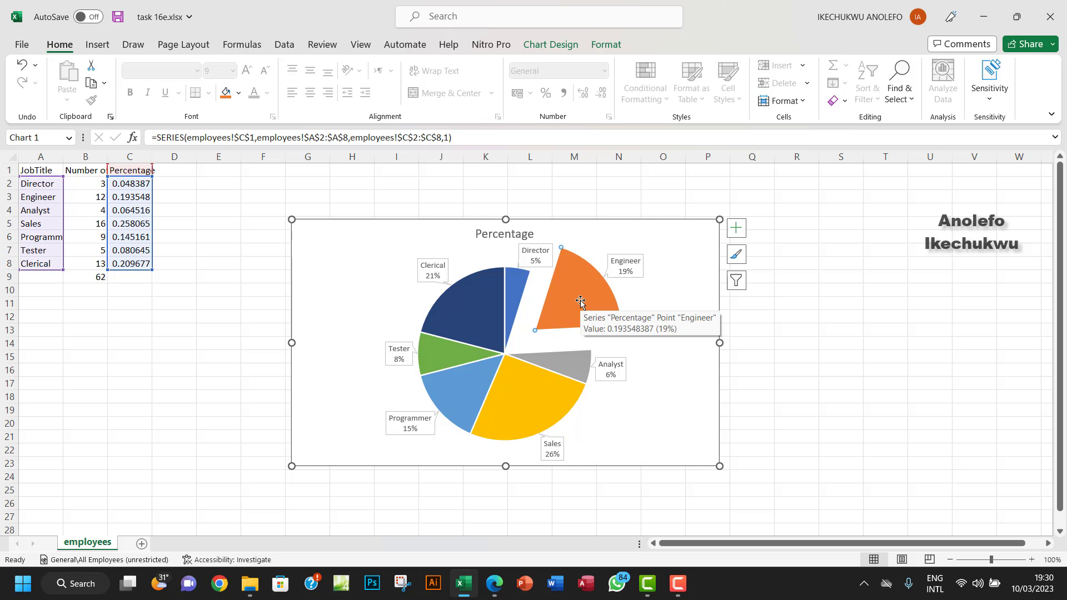
mouse_move(578, 299)
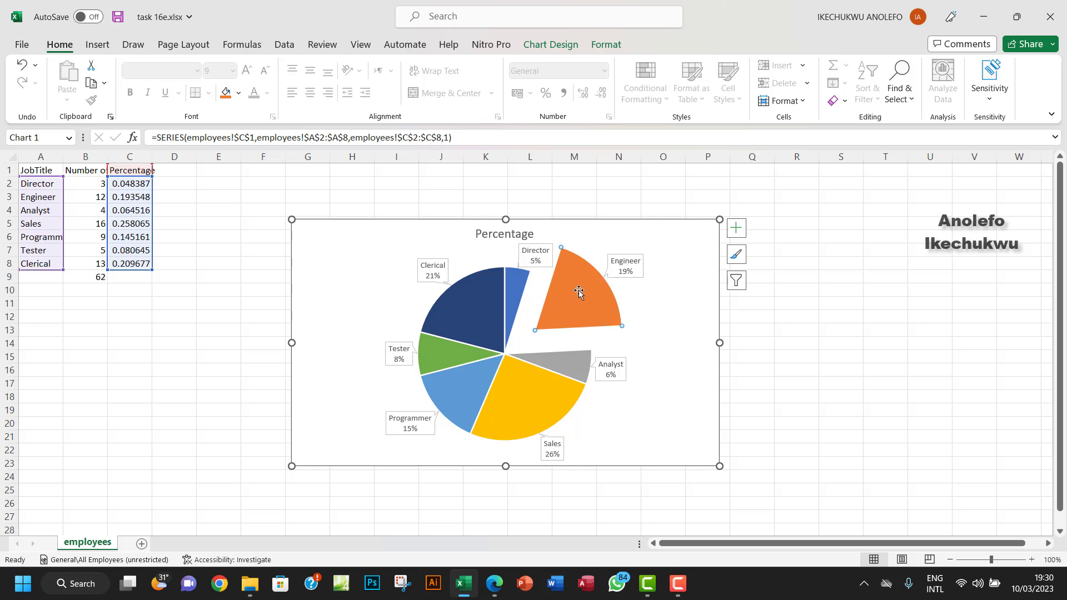
Fill the pulled-out Engineer slice with Red from the Standard Colors.
right_click(579, 293)
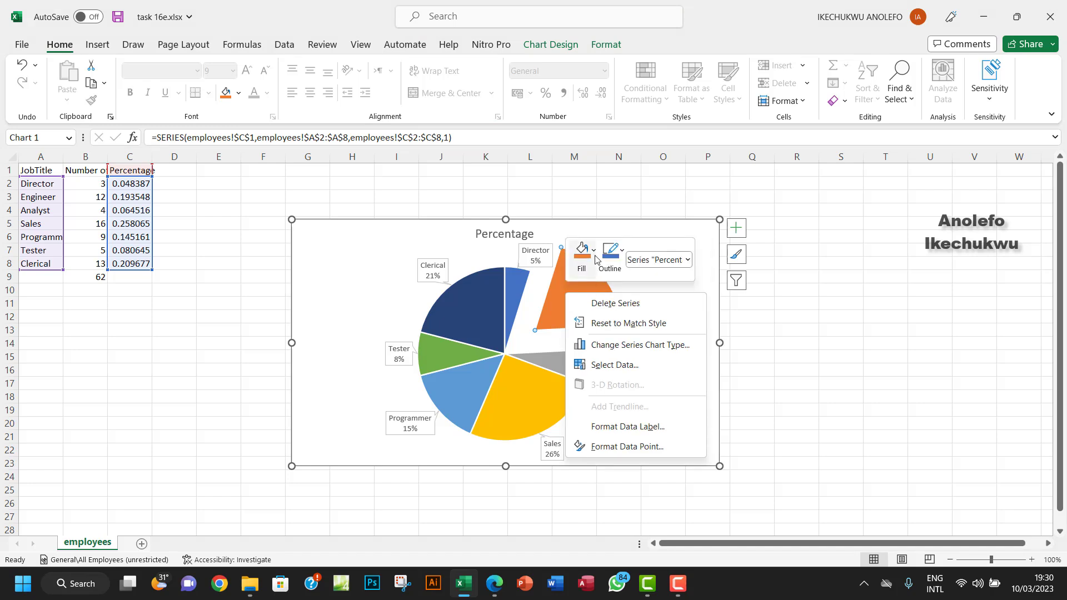
click(582, 250)
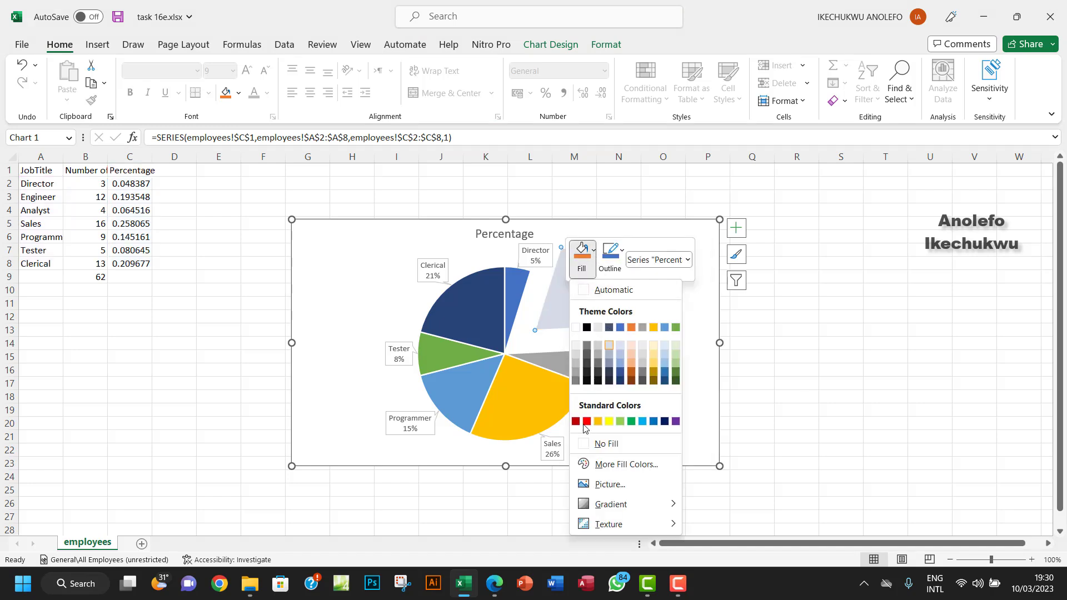
click(584, 421)
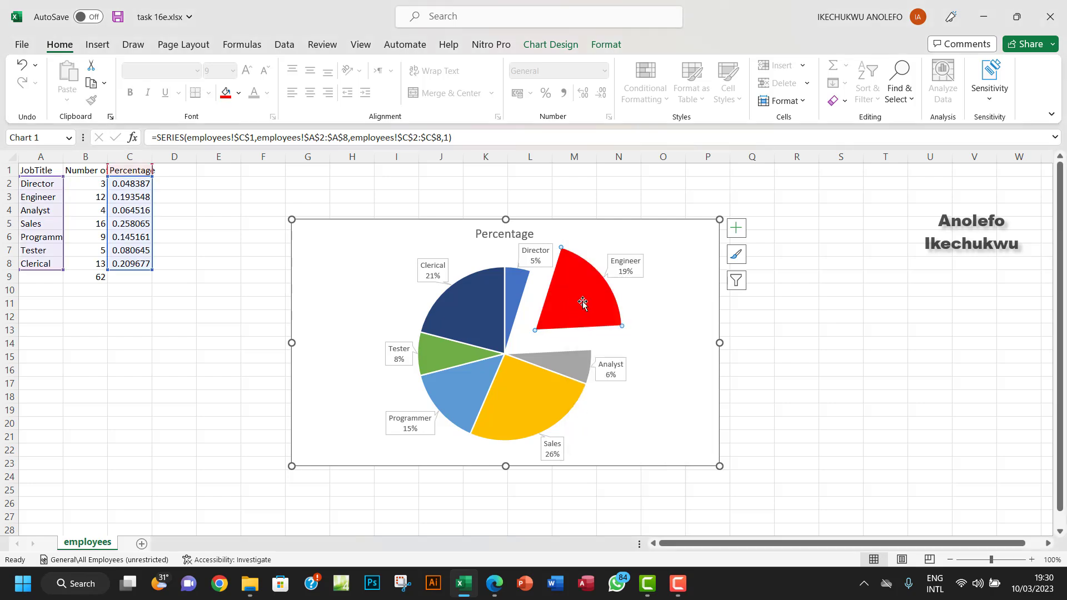
mouse_move(588, 294)
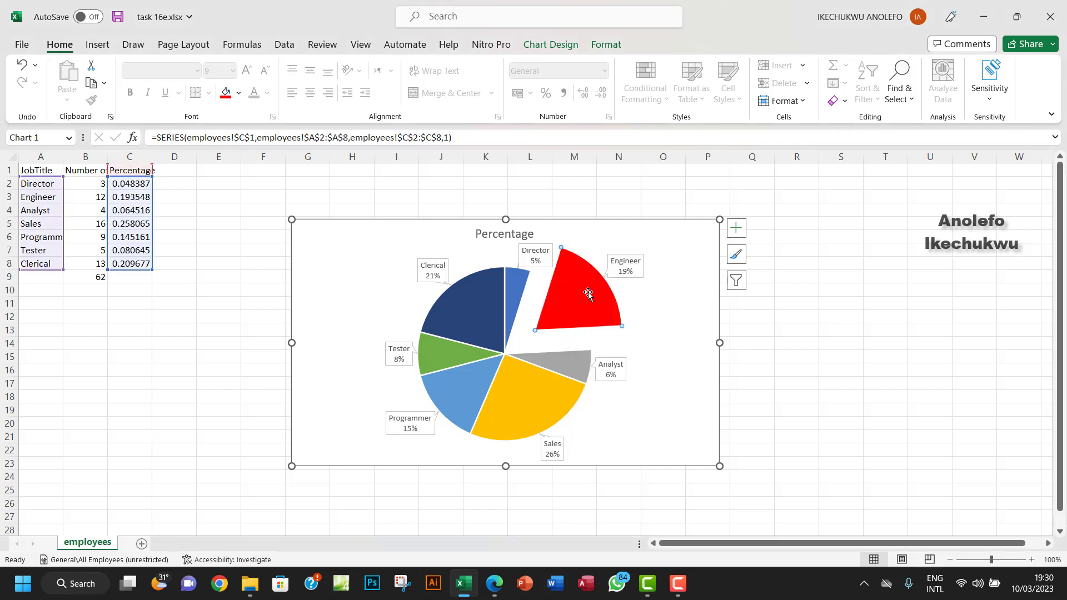
Look through the Chart Design and Format ribbon options.
click(551, 44)
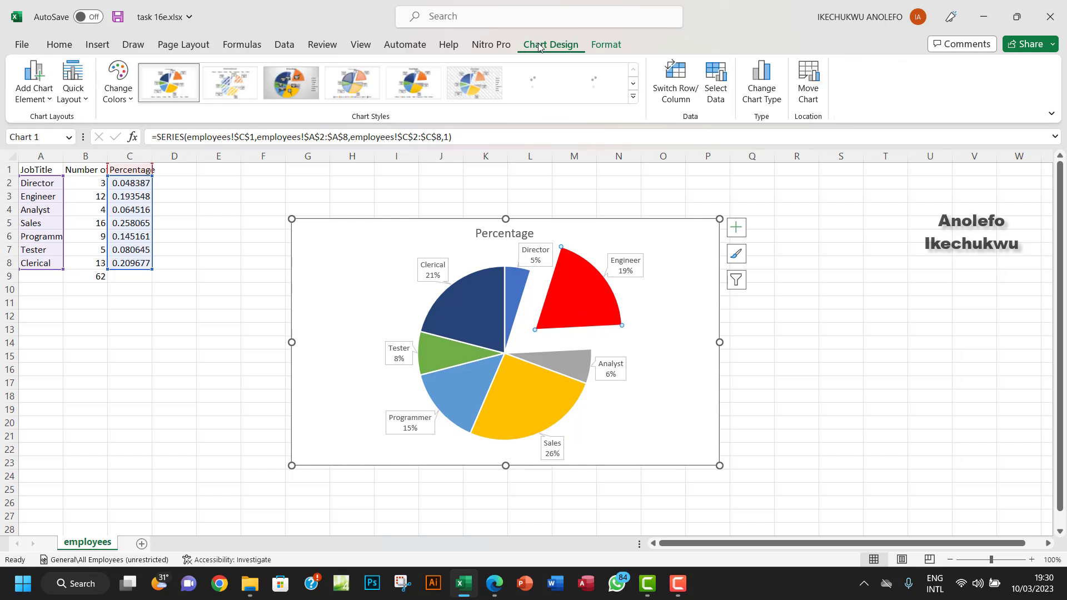
click(605, 44)
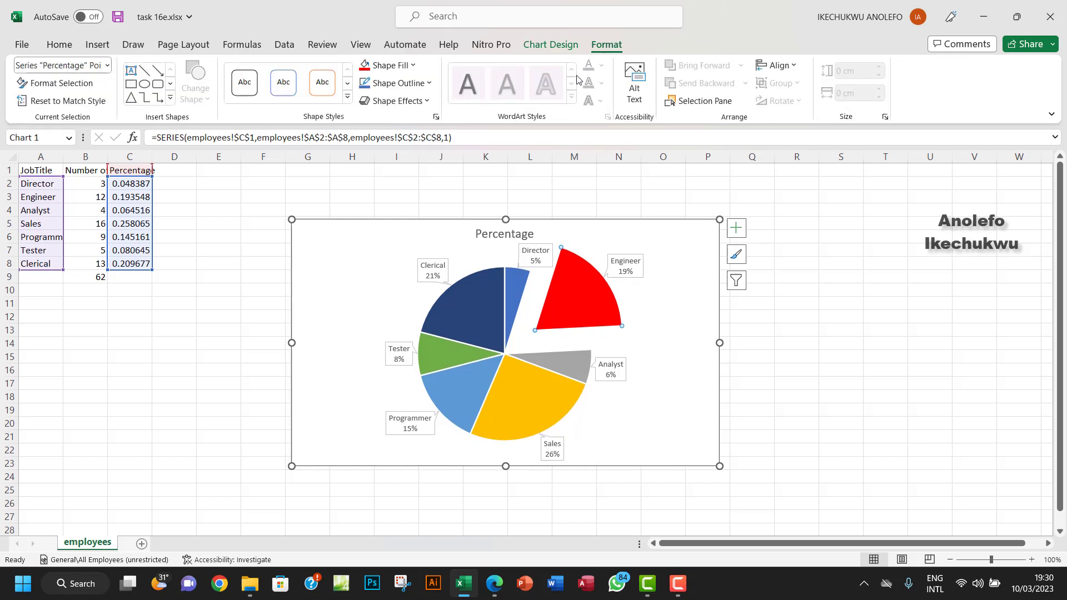
click(418, 65)
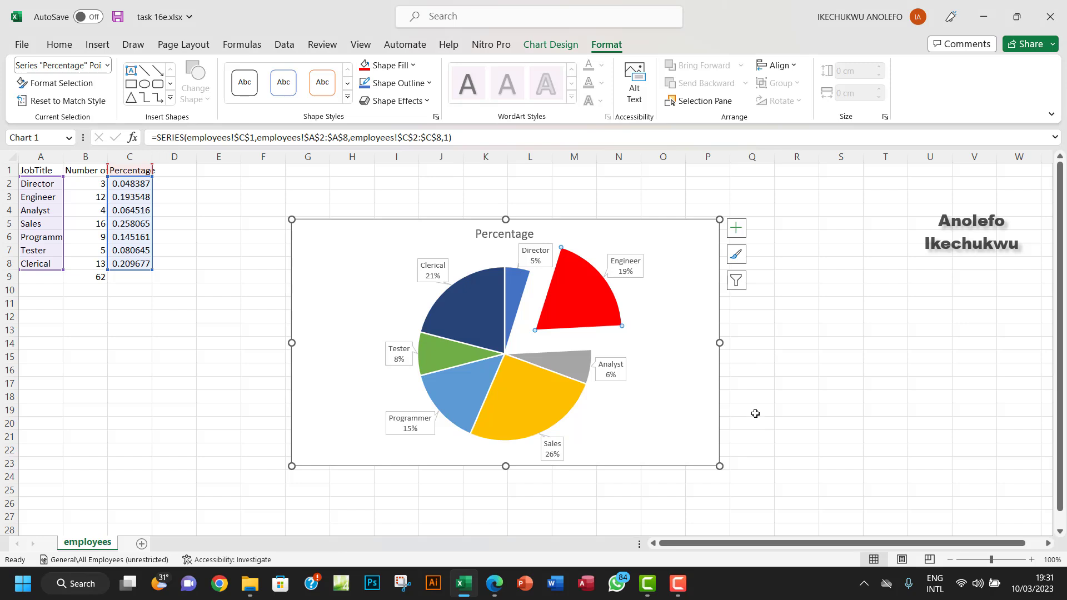
mouse_move(749, 428)
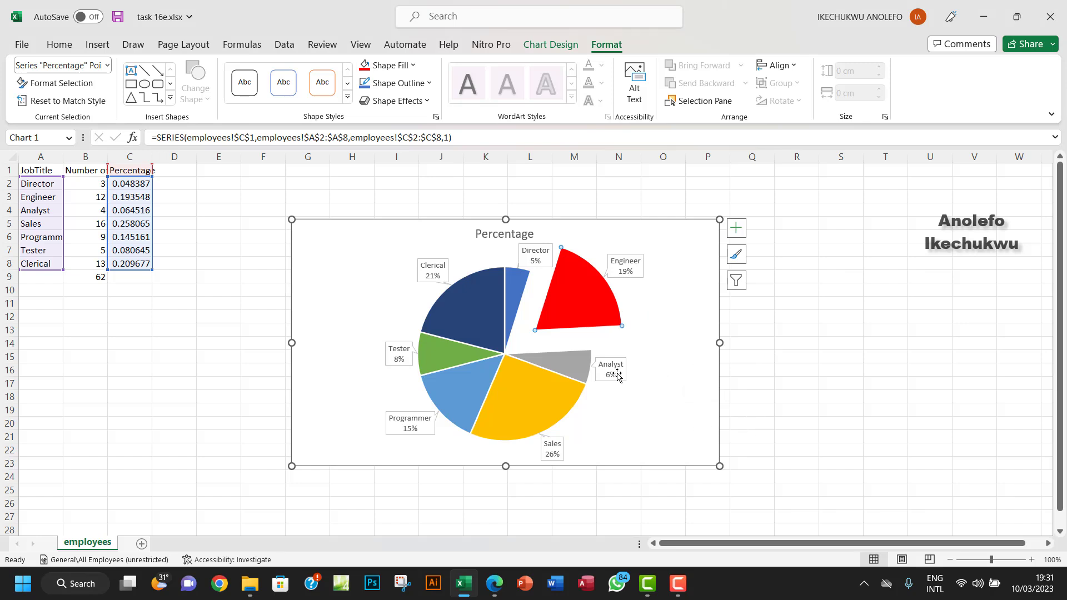
mouse_move(582, 367)
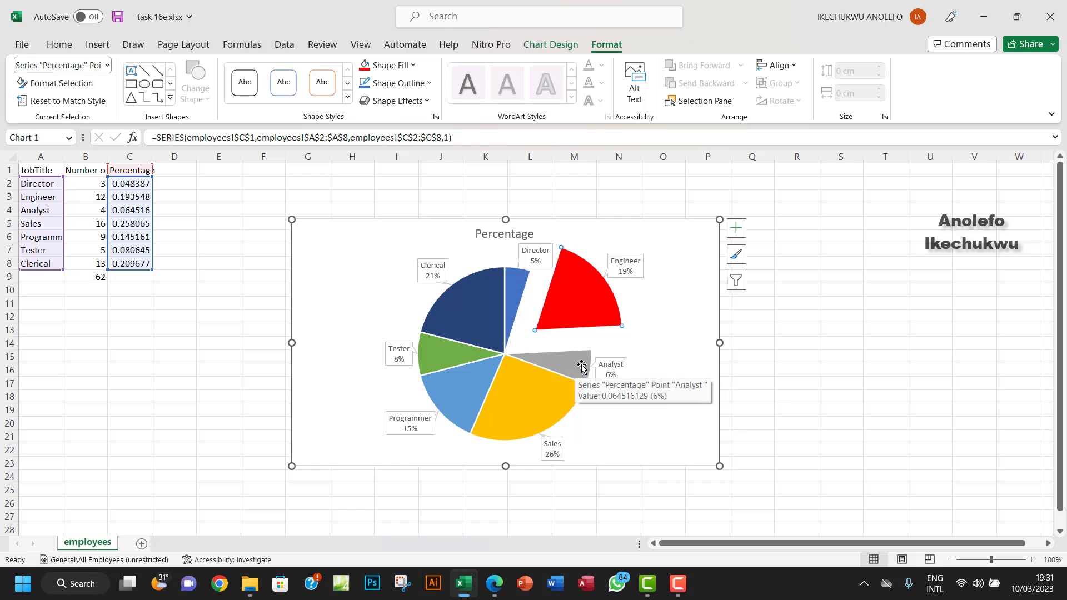
mouse_move(686, 288)
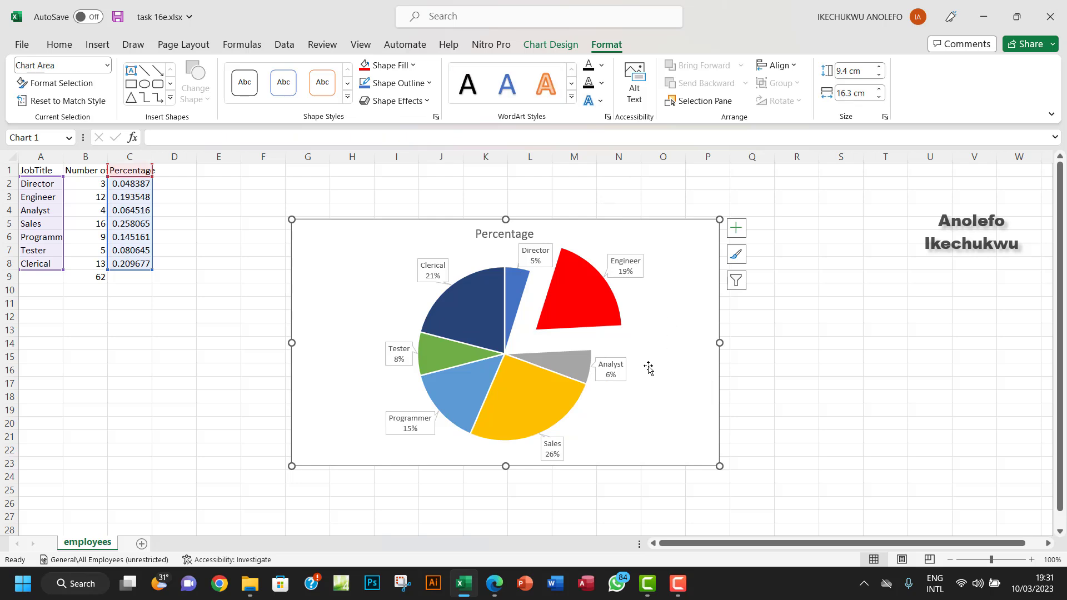
Apply the chart style with bold coloured callout labels from the Chart Styles gallery.
click(551, 45)
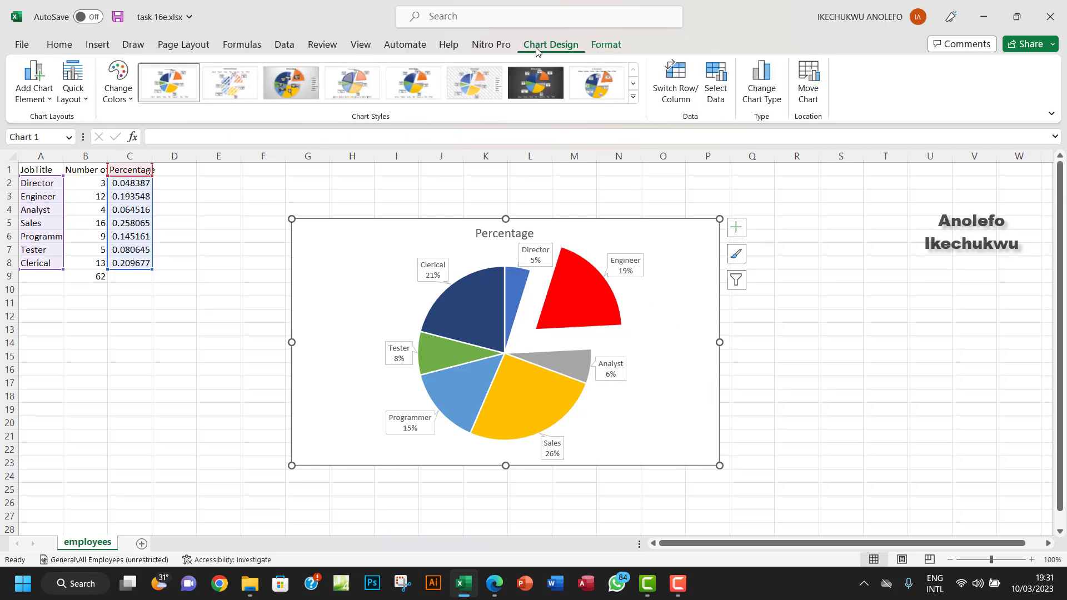
click(633, 94)
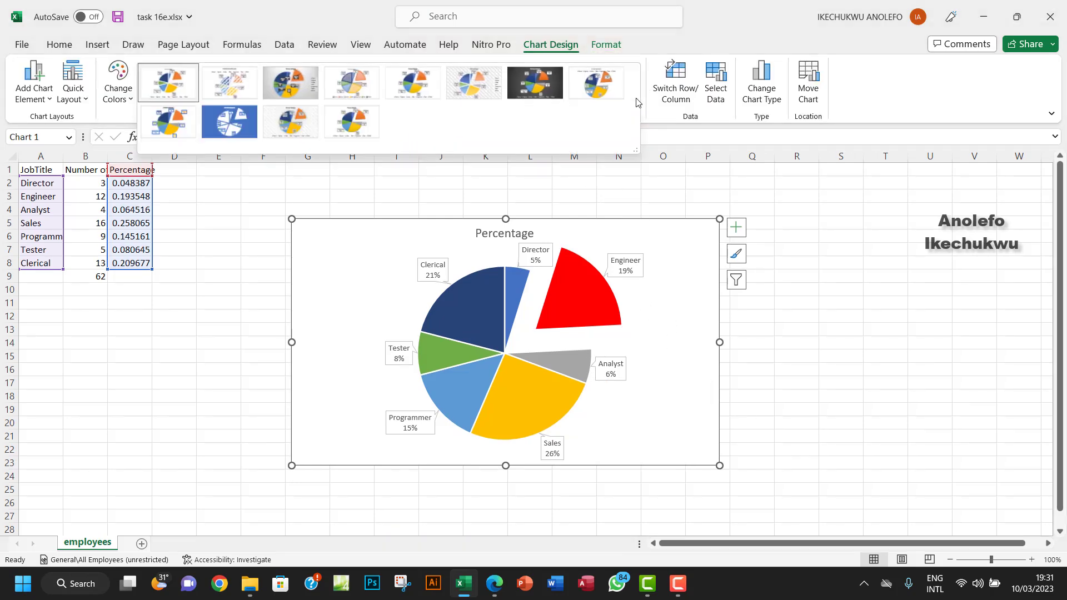
mouse_move(514, 121)
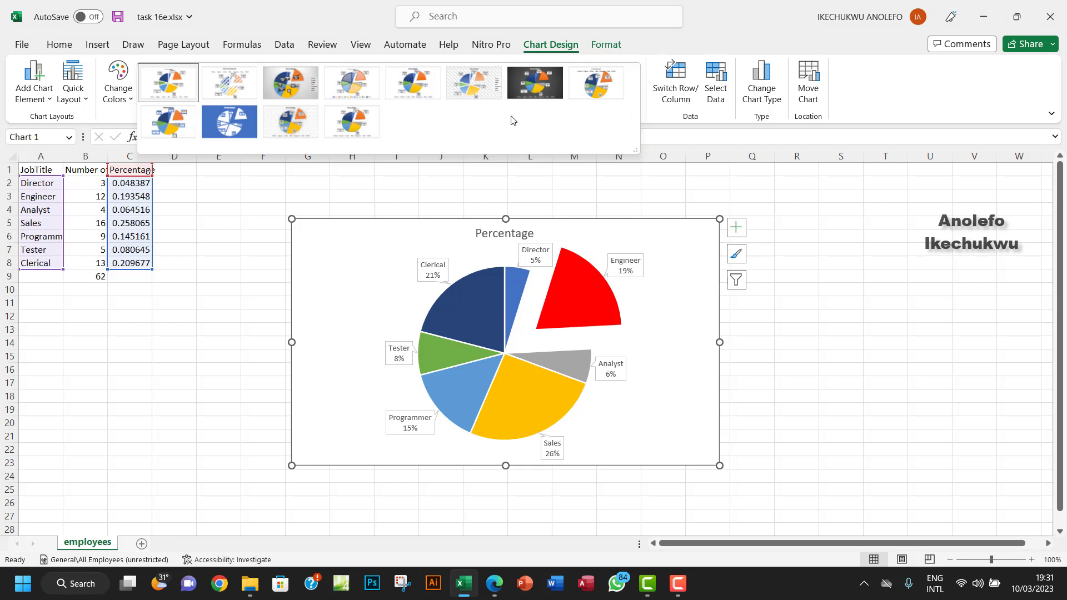
click(168, 121)
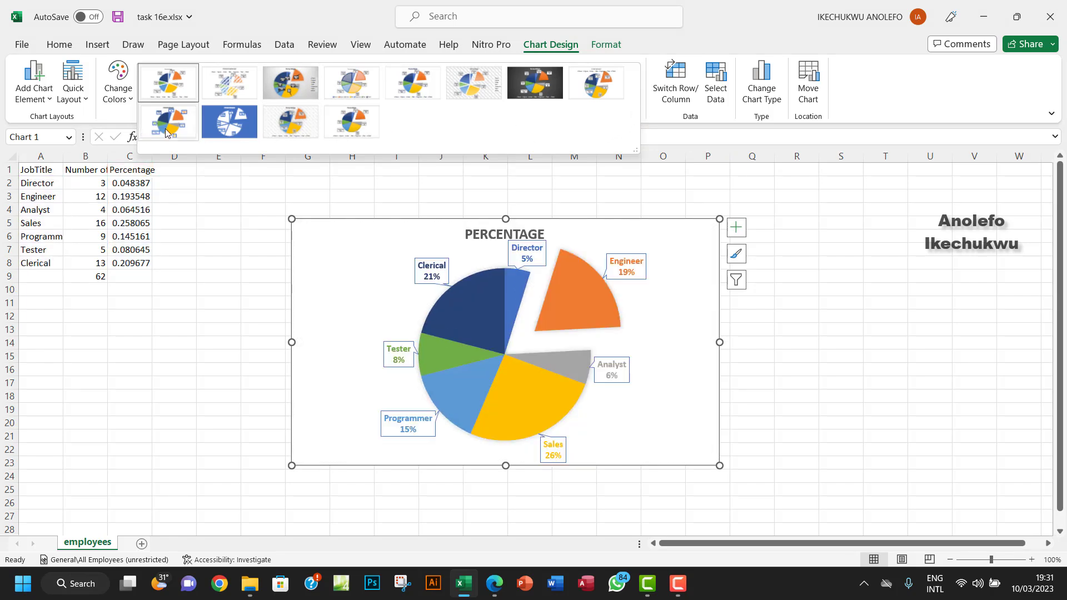
mouse_move(168, 132)
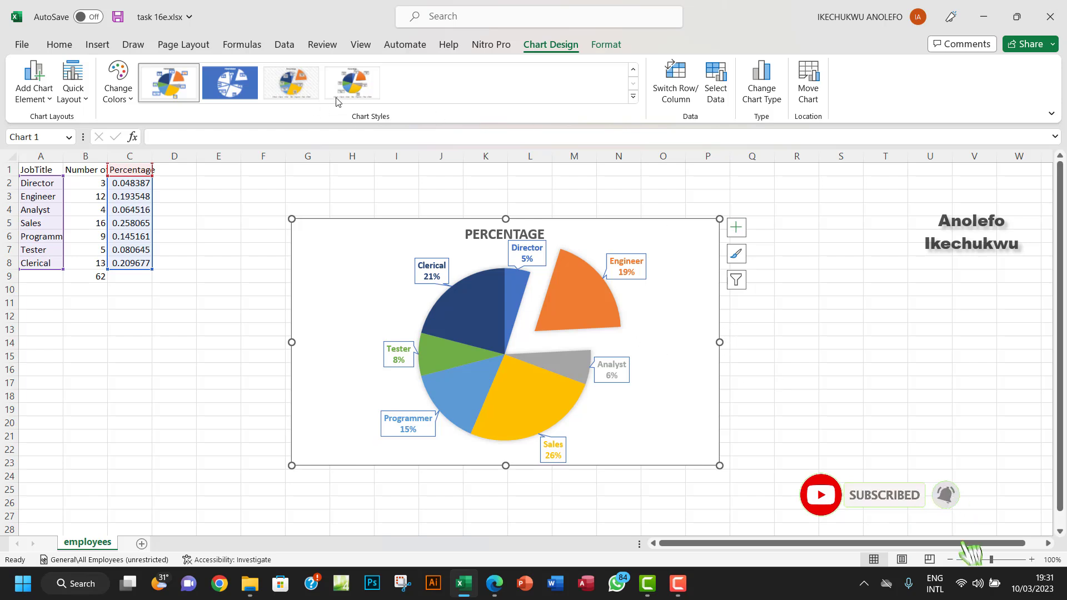
Try a few other chart styles, keep the bold-label one and deselect the chart.
click(352, 82)
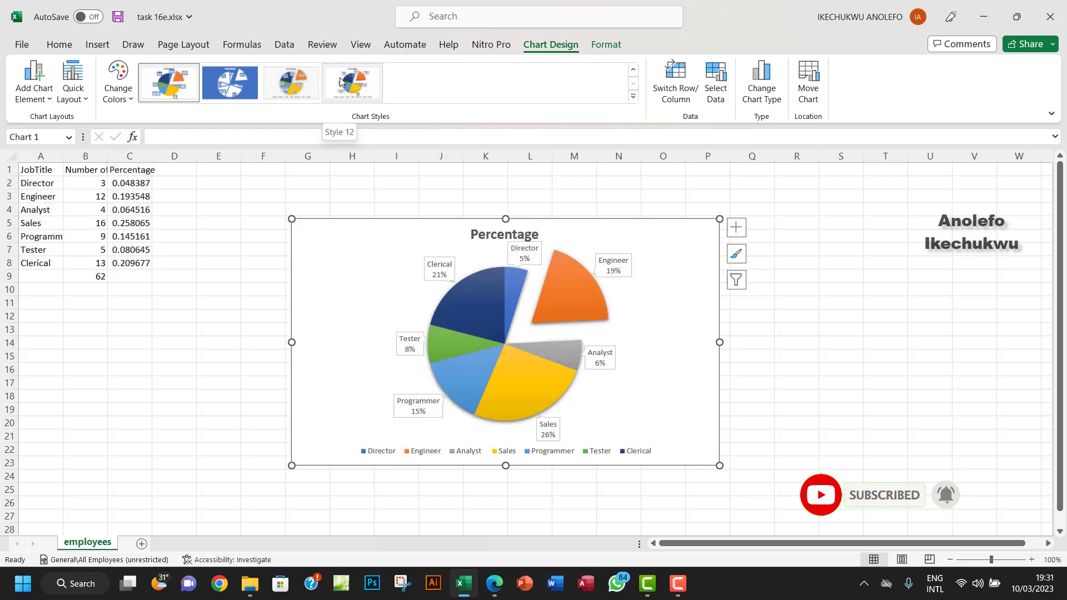
click(230, 82)
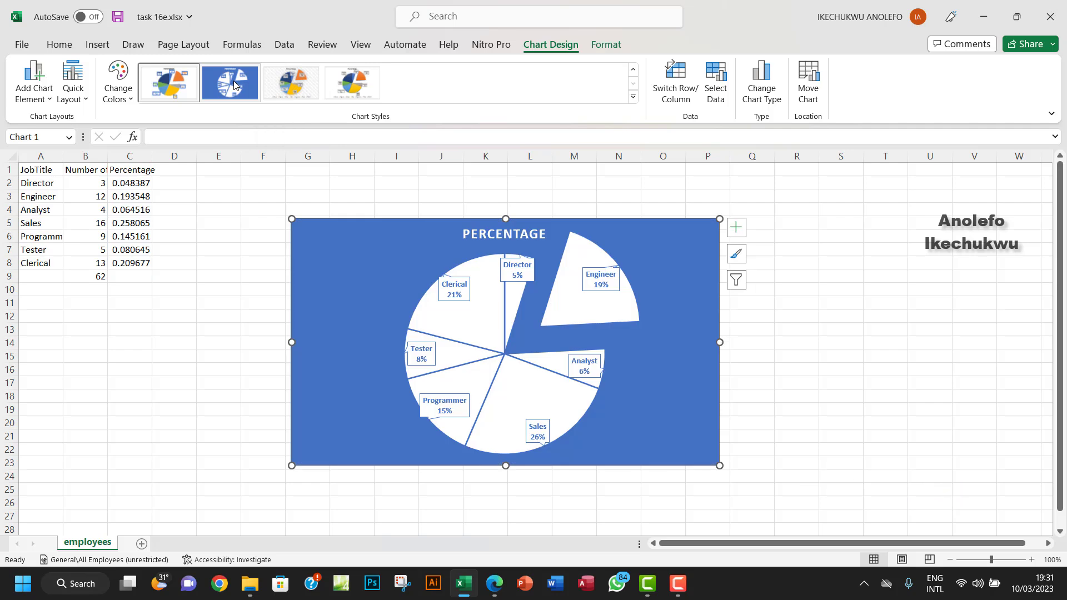
click(169, 83)
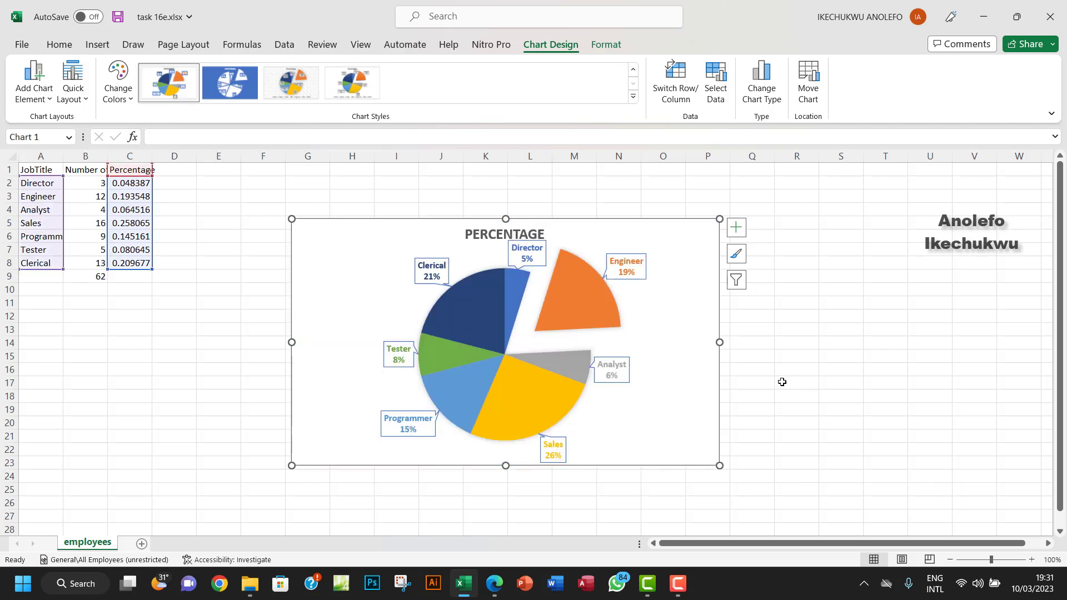
mouse_move(779, 375)
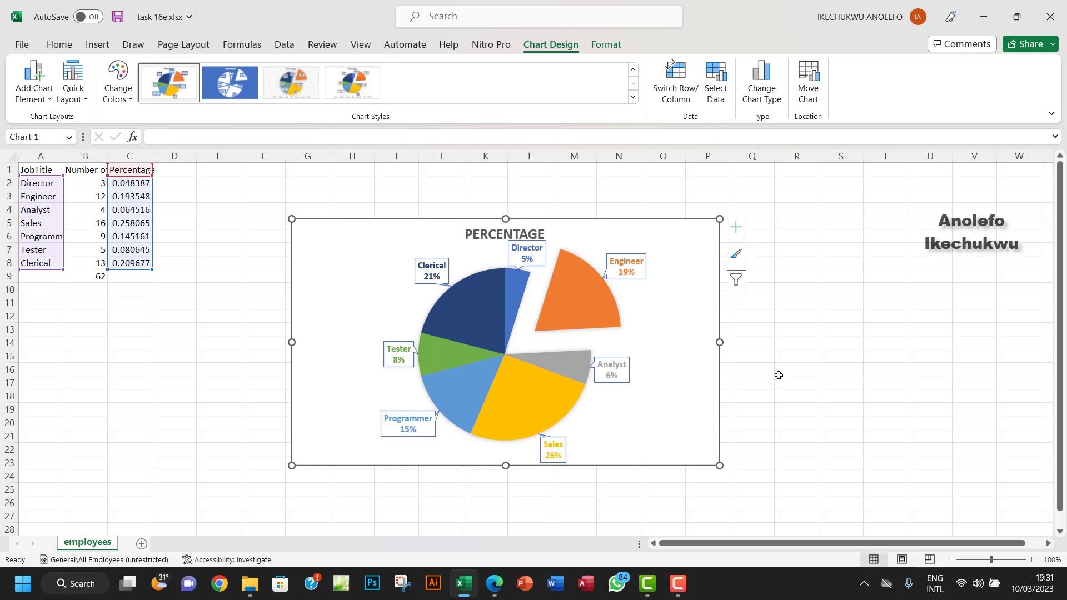
click(752, 356)
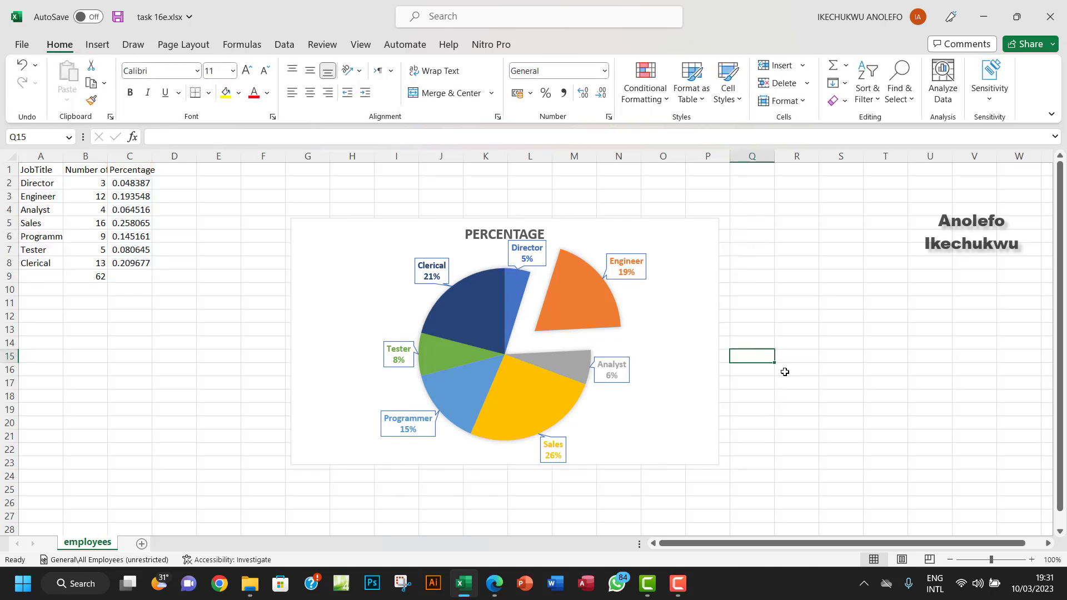